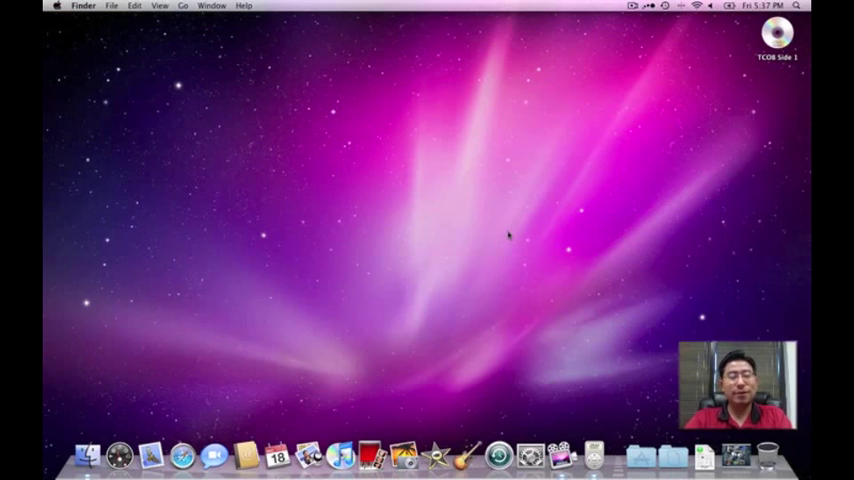
Launch HandBrake.app from a Spotlight search for 'hand'.
{"action": "type", "text": "hand"}
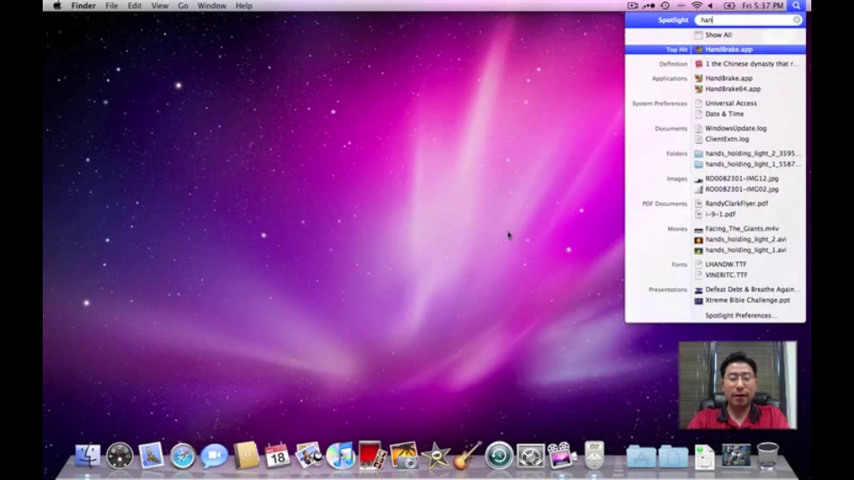
{"action": "left_click", "coordinate": [730, 48]}
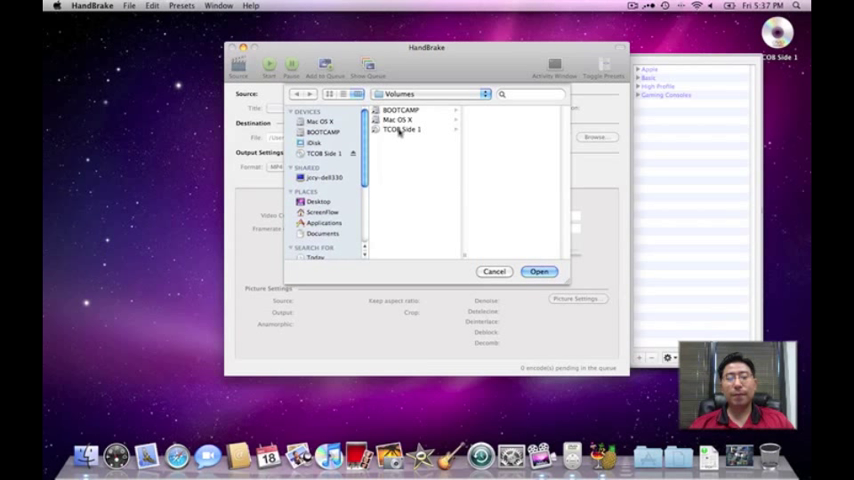
Select the TCOB Side 1 DVD volume and scan it as the source.
{"action": "left_click", "coordinate": [402, 130]}
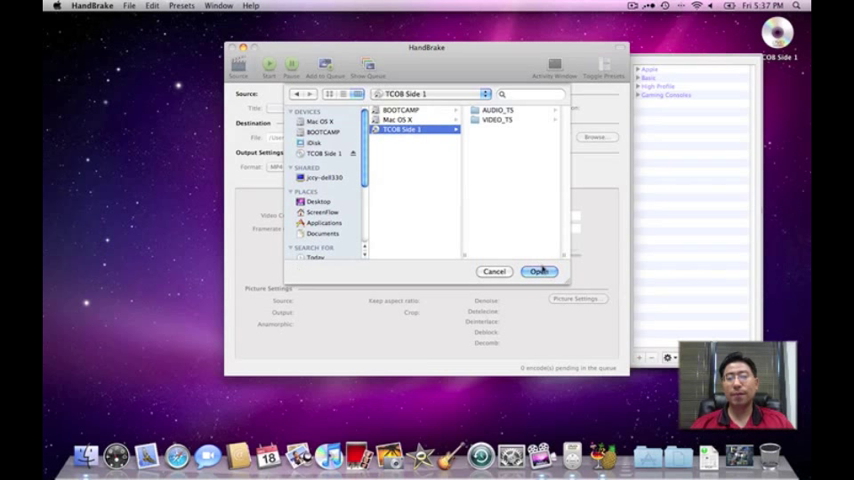
{"action": "left_click", "coordinate": [540, 272]}
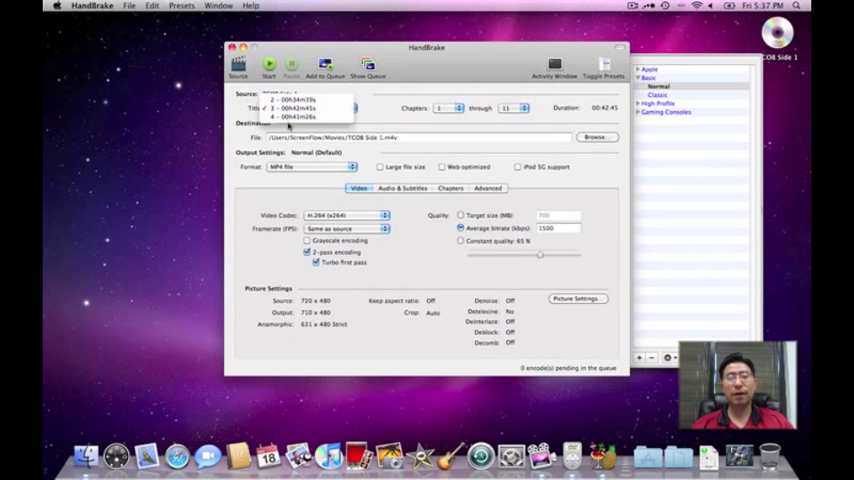
Choose title 2 from the DVD's title list as the one to encode.
{"action": "left_click", "coordinate": [304, 100]}
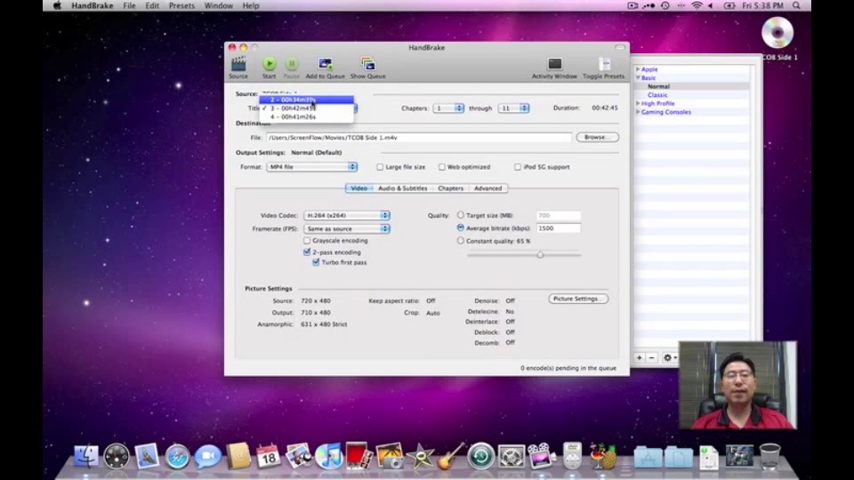
{"action": "left_click", "coordinate": [308, 108]}
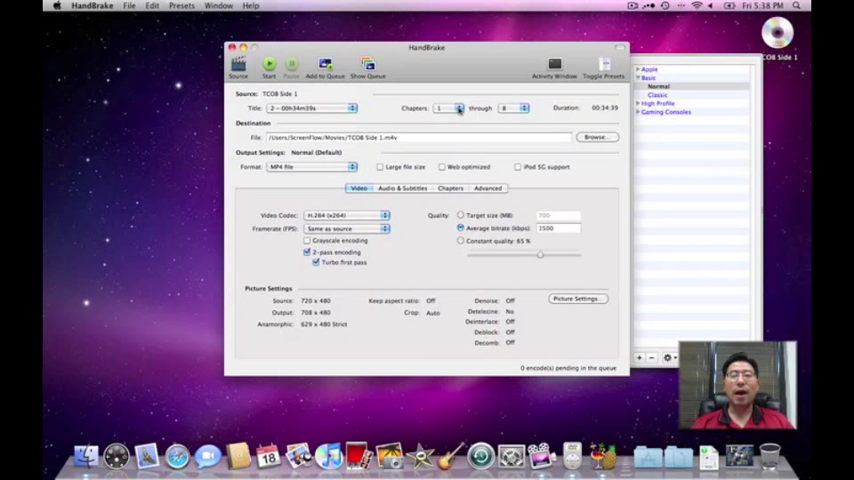
Narrow the chapter range to chapter 4 through 4 only.
{"action": "left_click", "coordinate": [458, 108]}
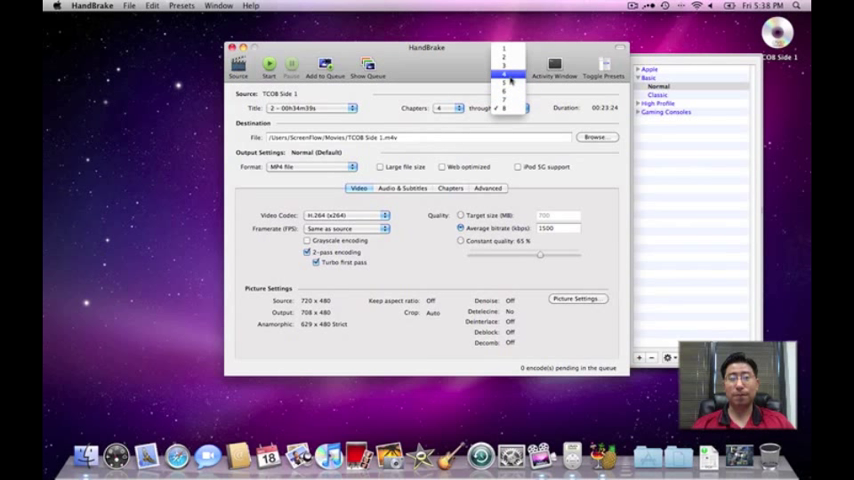
{"action": "left_click", "coordinate": [504, 84]}
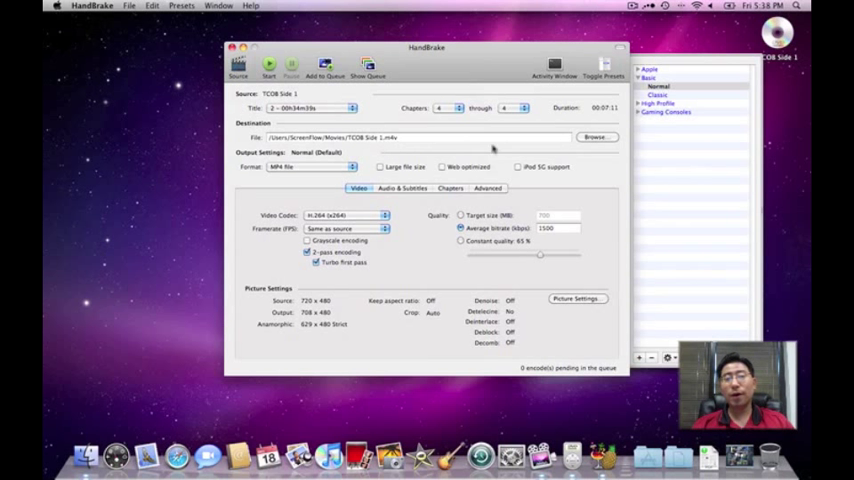
Set the output file to WorkforGod in the Movies folder.
{"action": "left_click", "coordinate": [596, 136]}
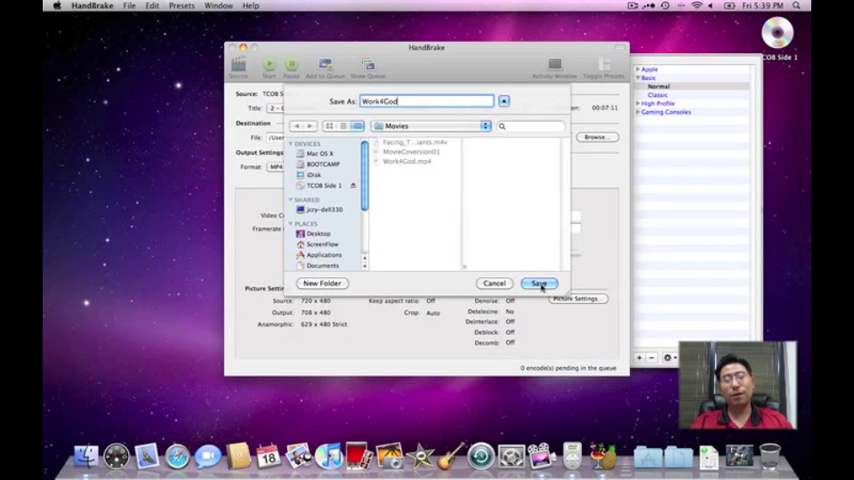
{"action": "left_click", "coordinate": [538, 284]}
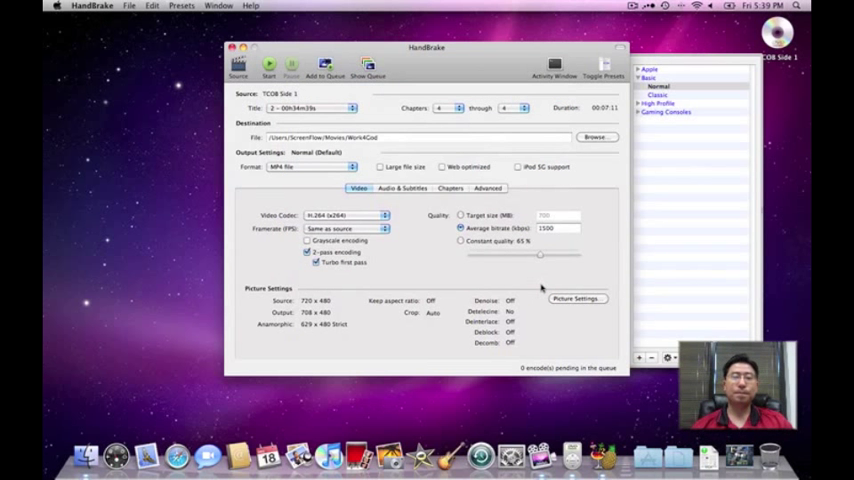
{"action": "mouse_move", "coordinate": [404, 140]}
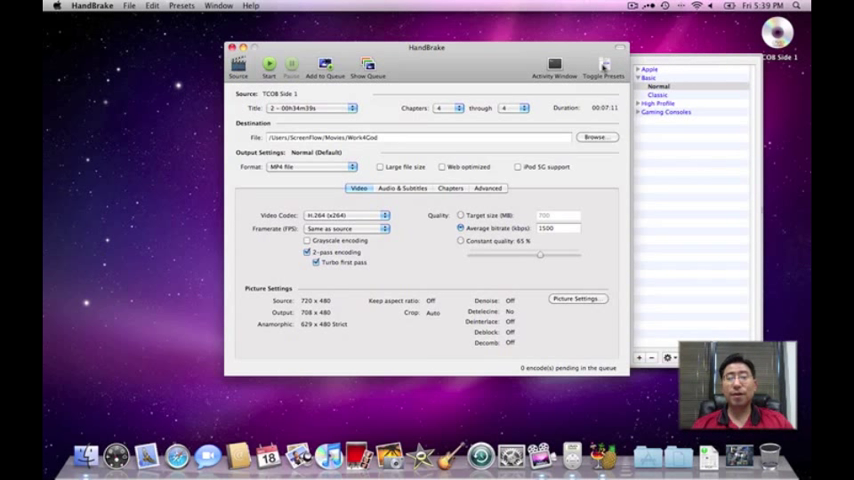
Browse the Apple presets (iPod, iPhone & iPod Touch) and start the encode.
{"action": "left_click", "coordinate": [604, 64]}
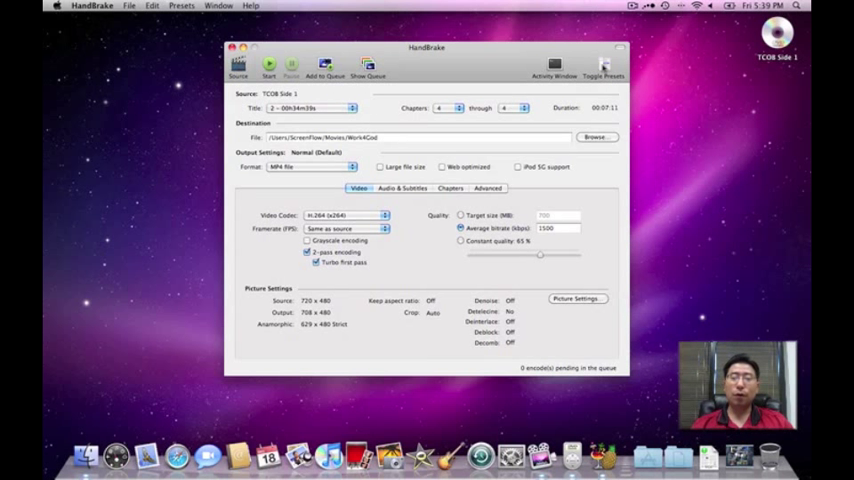
{"action": "left_click", "coordinate": [604, 70]}
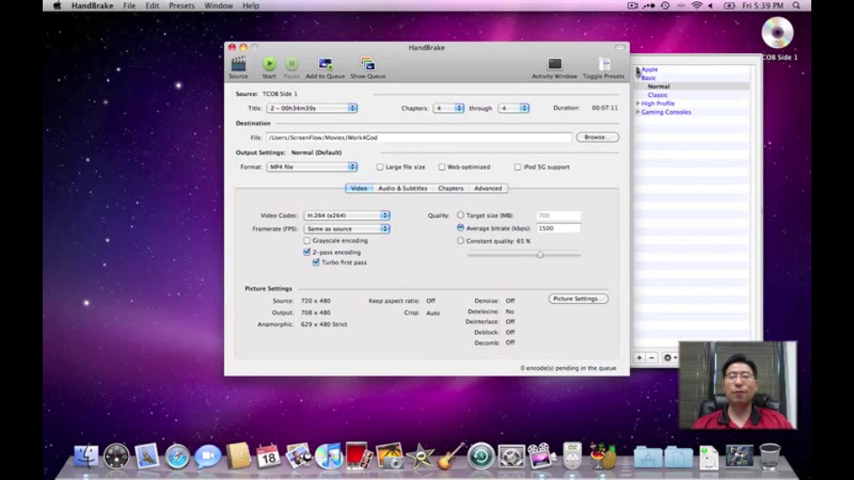
{"action": "left_click", "coordinate": [640, 68]}
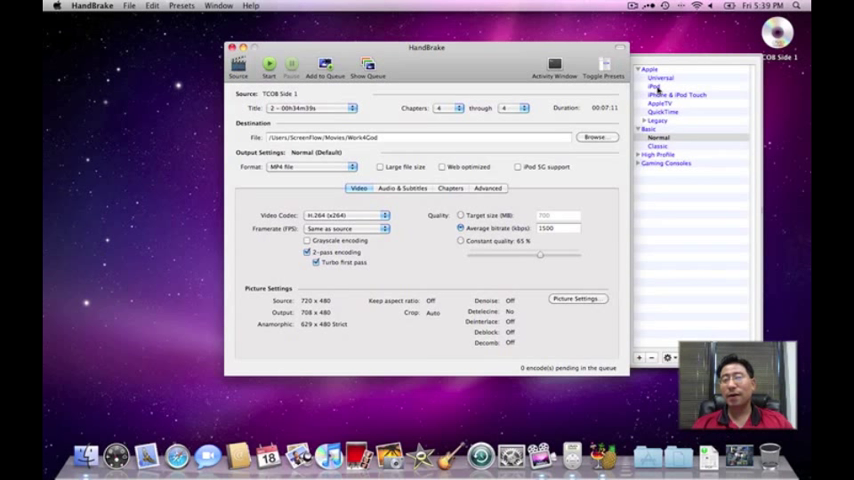
{"action": "left_click", "coordinate": [652, 86]}
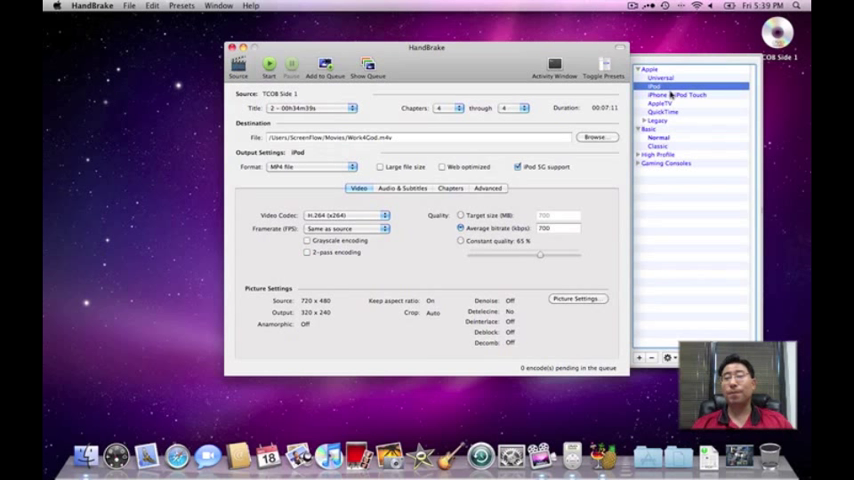
{"action": "left_click", "coordinate": [676, 96]}
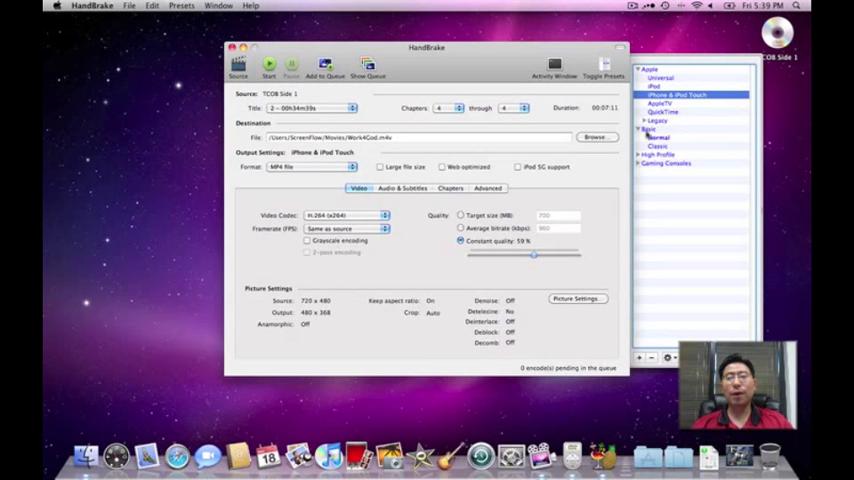
{"action": "left_click", "coordinate": [658, 146]}
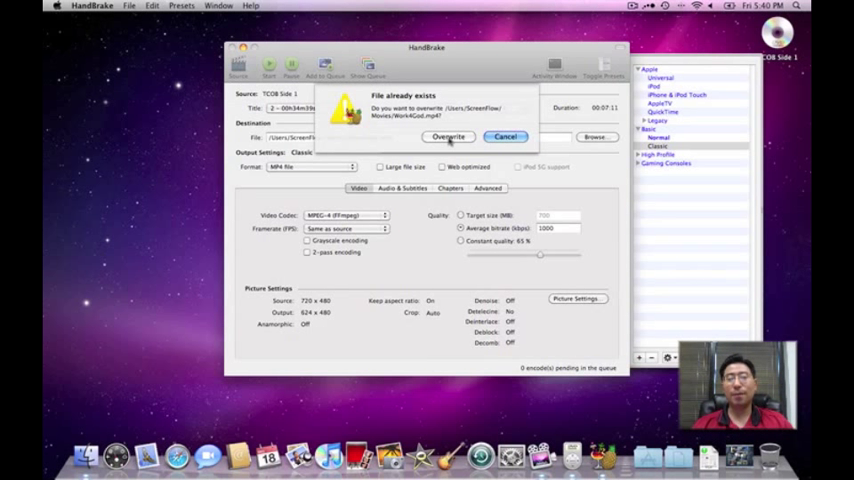
Overwrite the existing WorkforGod.mp4 and let the encode run to completion.
{"action": "left_click", "coordinate": [448, 136]}
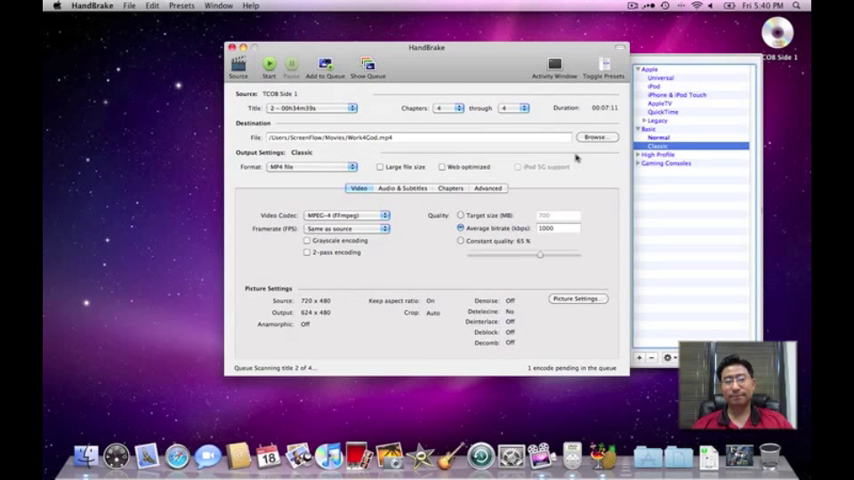
{"action": "left_click", "coordinate": [268, 64]}
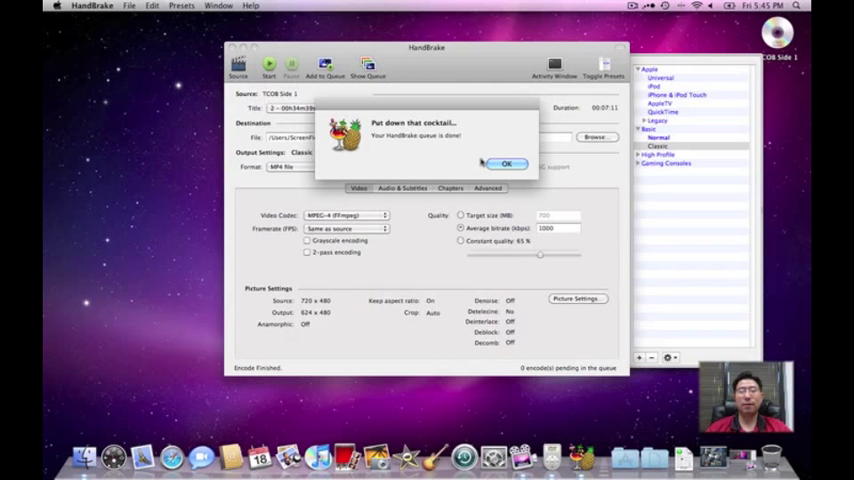
Dismiss the queue-done notice and verify WorkforGod.mp4 in the Movies folder.
{"action": "left_click", "coordinate": [508, 164]}
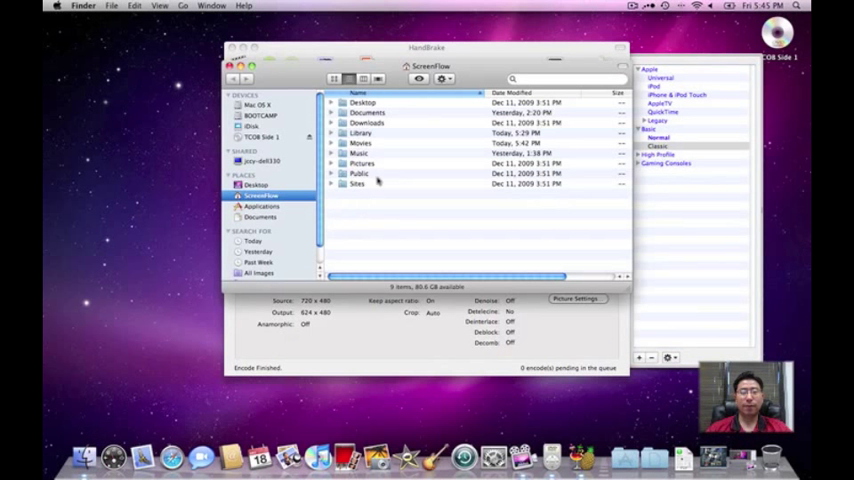
{"action": "double_click", "coordinate": [360, 144]}
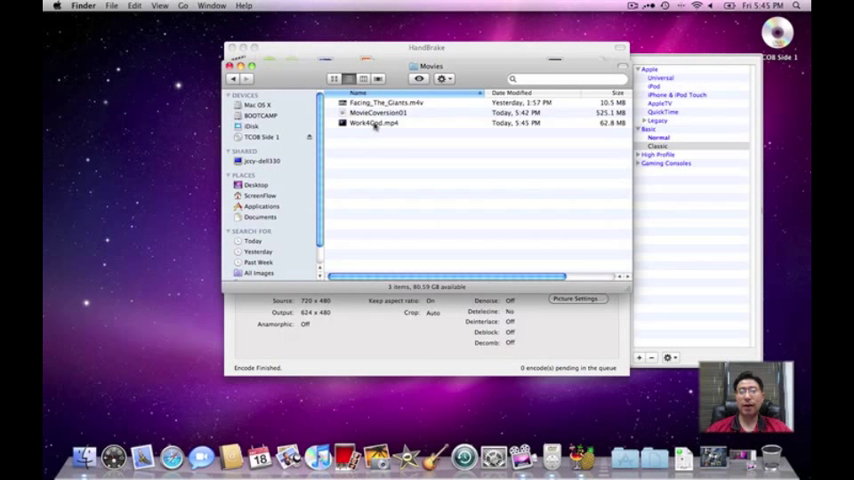
{"action": "left_click", "coordinate": [376, 122]}
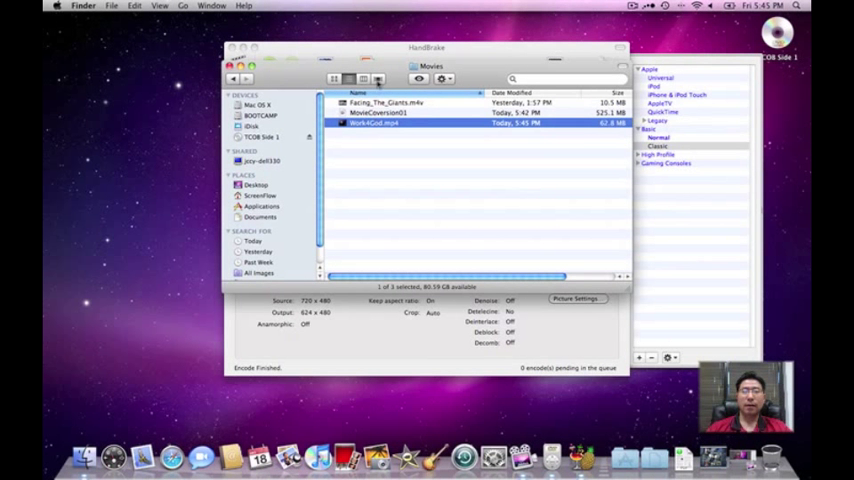
{"action": "left_click", "coordinate": [374, 80]}
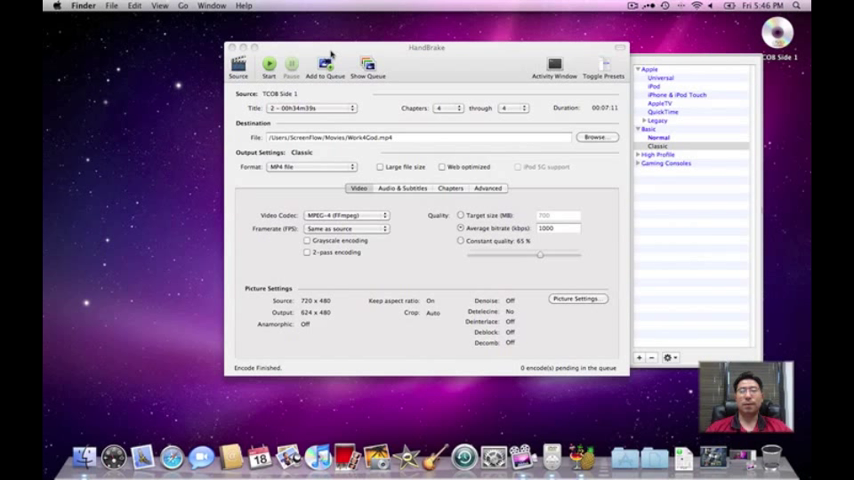
{"action": "mouse_move", "coordinate": [348, 88]}
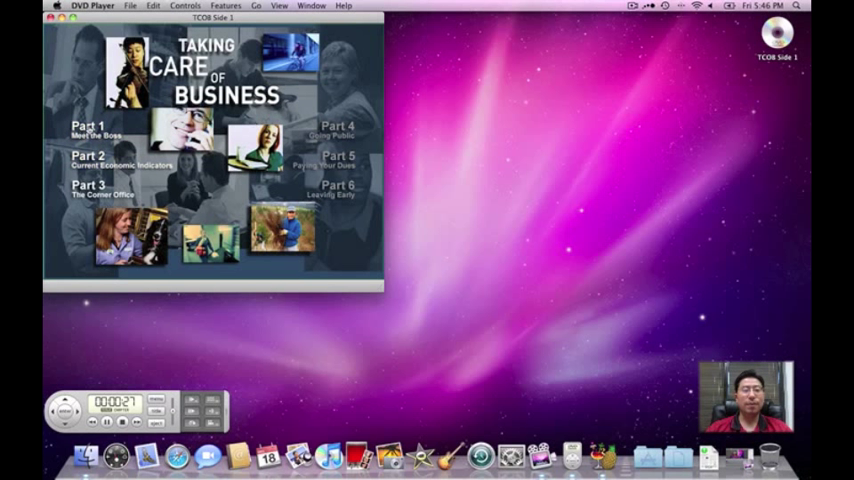
Start playback from Part 1 of the disc menu and bring up the Go menu.
{"action": "left_click", "coordinate": [96, 126]}
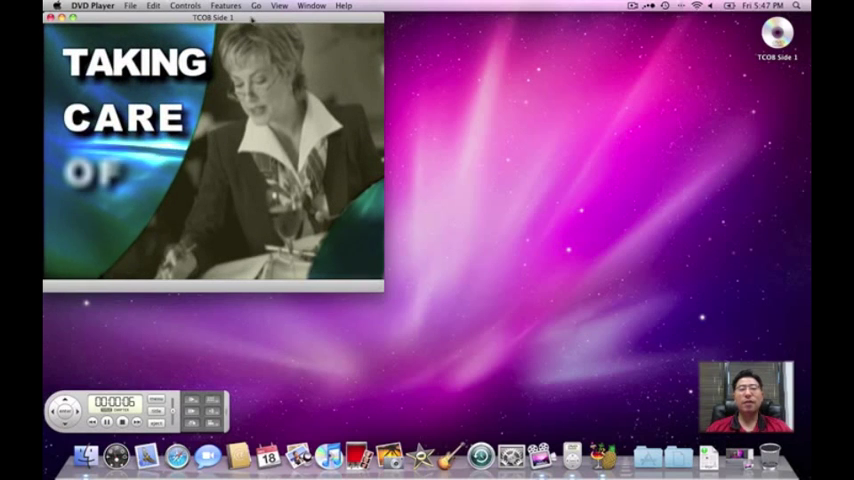
{"action": "left_click", "coordinate": [256, 6]}
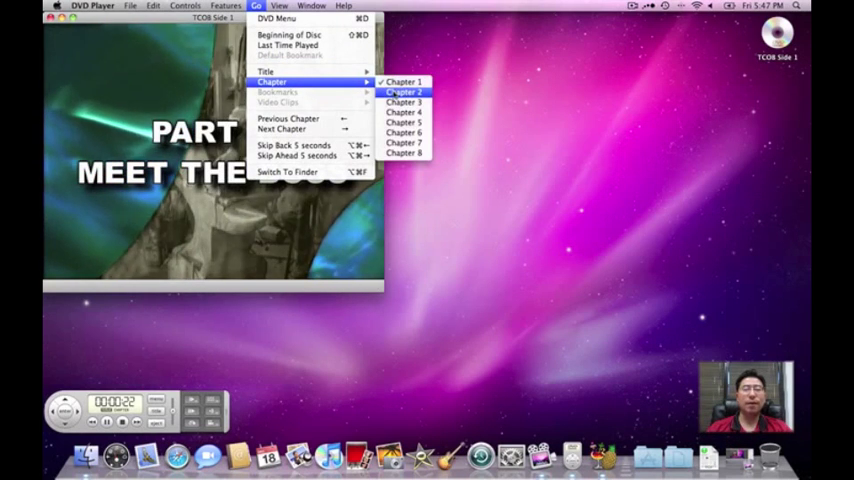
Jump to chapter 2, then to chapter 4 via the Go > Chapter menu.
{"action": "left_click", "coordinate": [404, 92]}
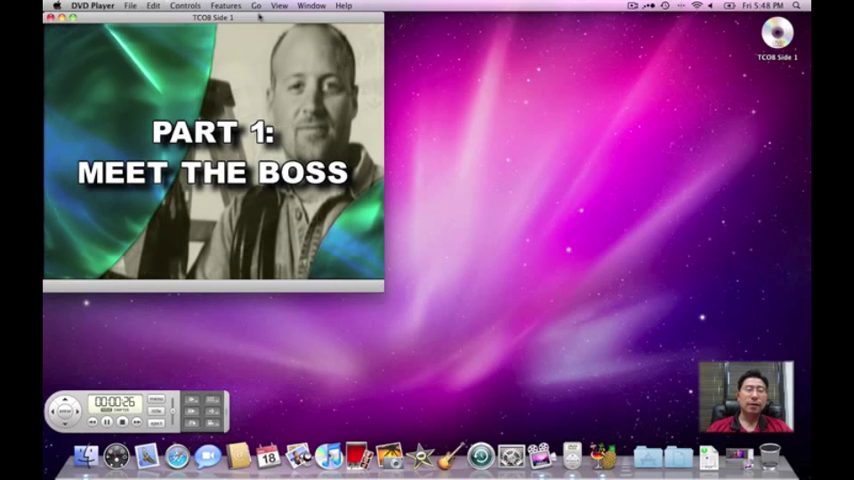
{"action": "left_click", "coordinate": [256, 6]}
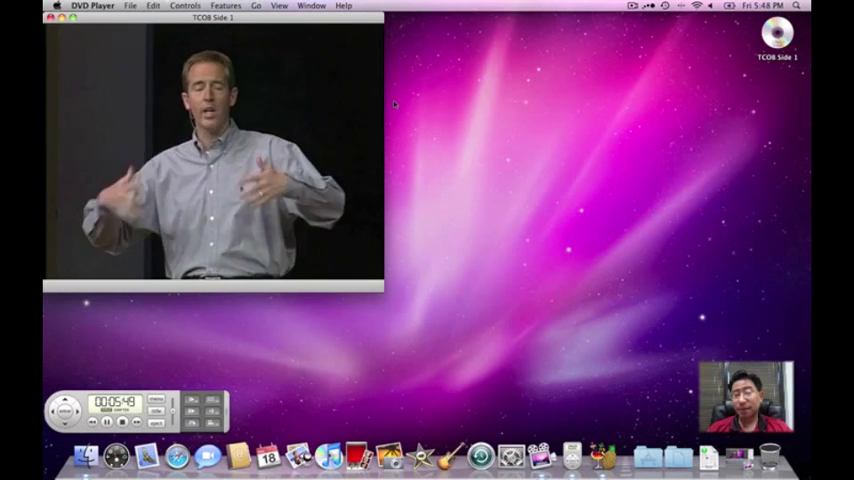
{"action": "left_click", "coordinate": [256, 6]}
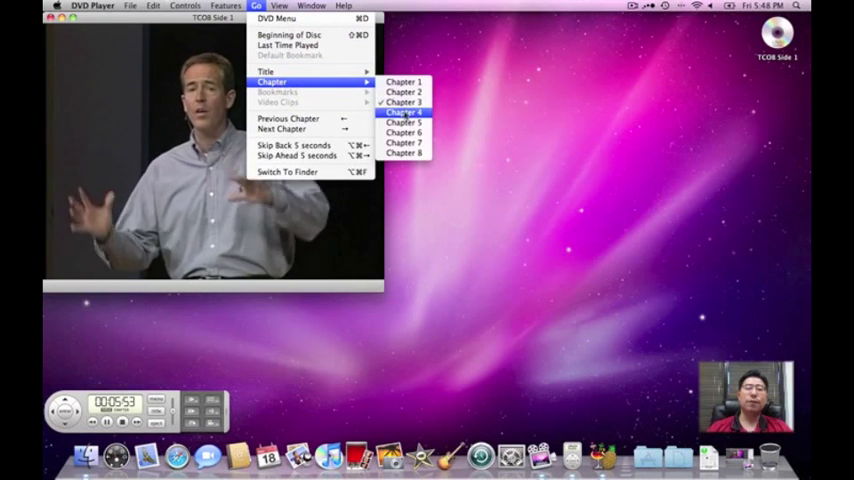
{"action": "left_click", "coordinate": [402, 112]}
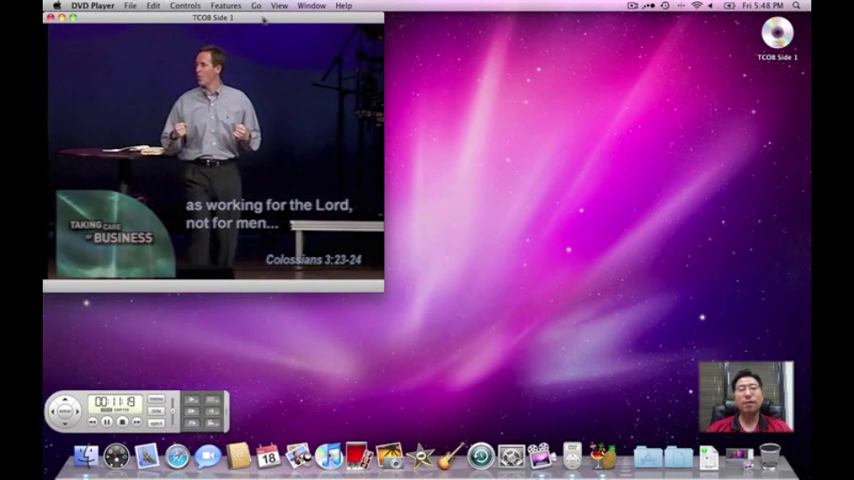
{"action": "left_click", "coordinate": [256, 4]}
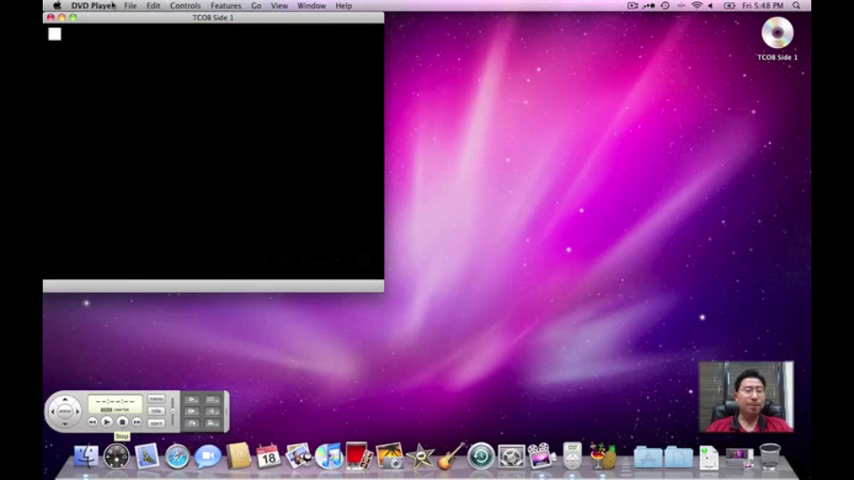
Quit DVD Player from its application menu.
{"action": "left_click", "coordinate": [92, 4]}
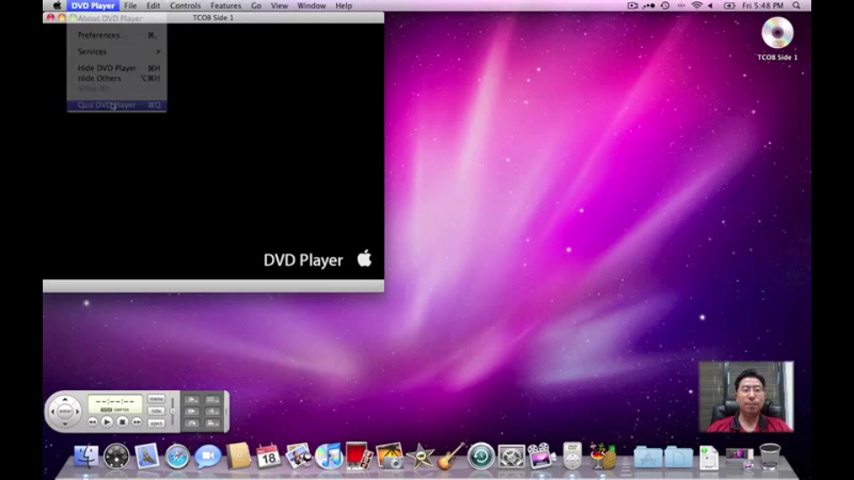
{"action": "left_click", "coordinate": [104, 104]}
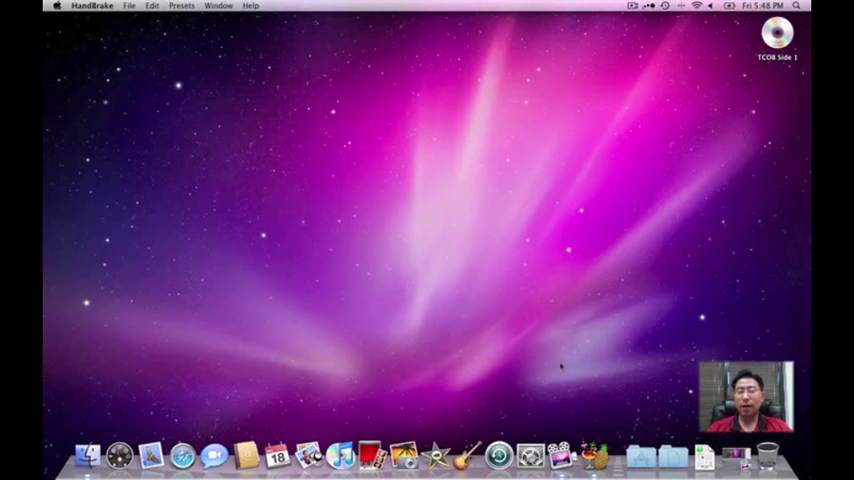